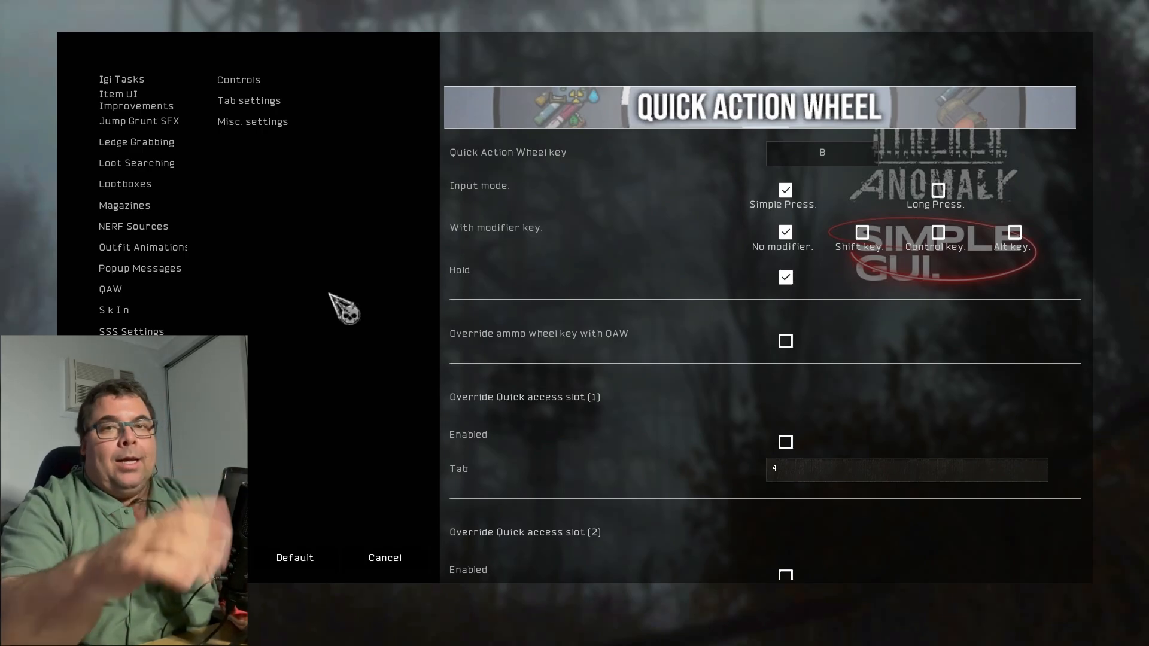
{"action": "mouse_move", "coordinate": [354, 293]}
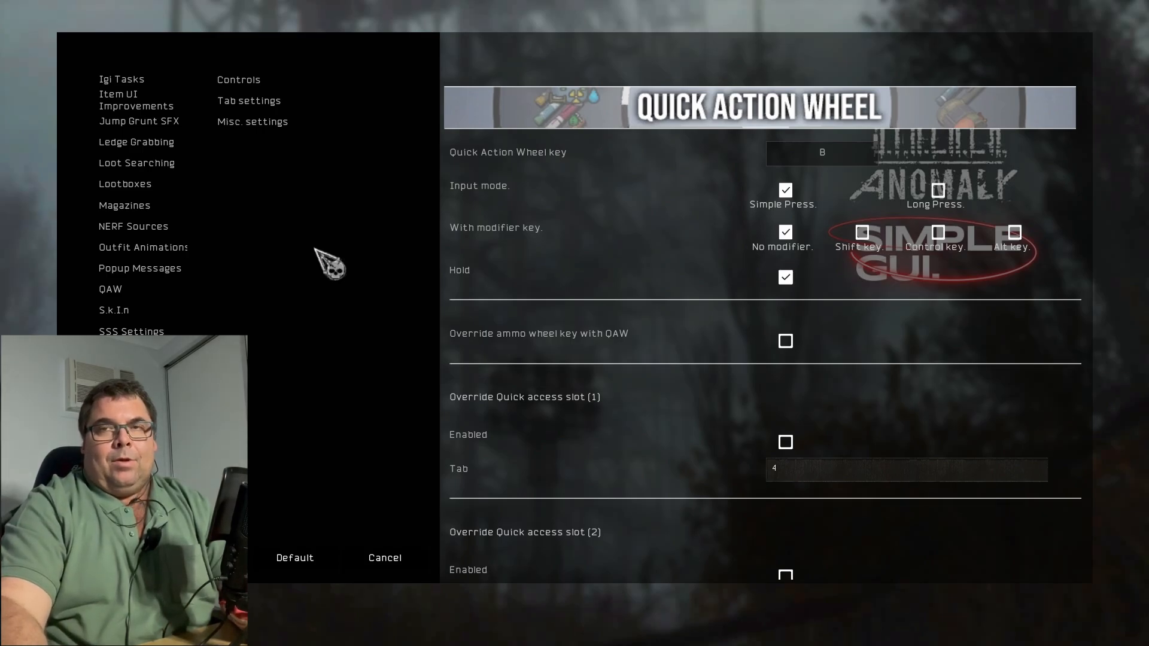
{"action": "mouse_move", "coordinate": [325, 269]}
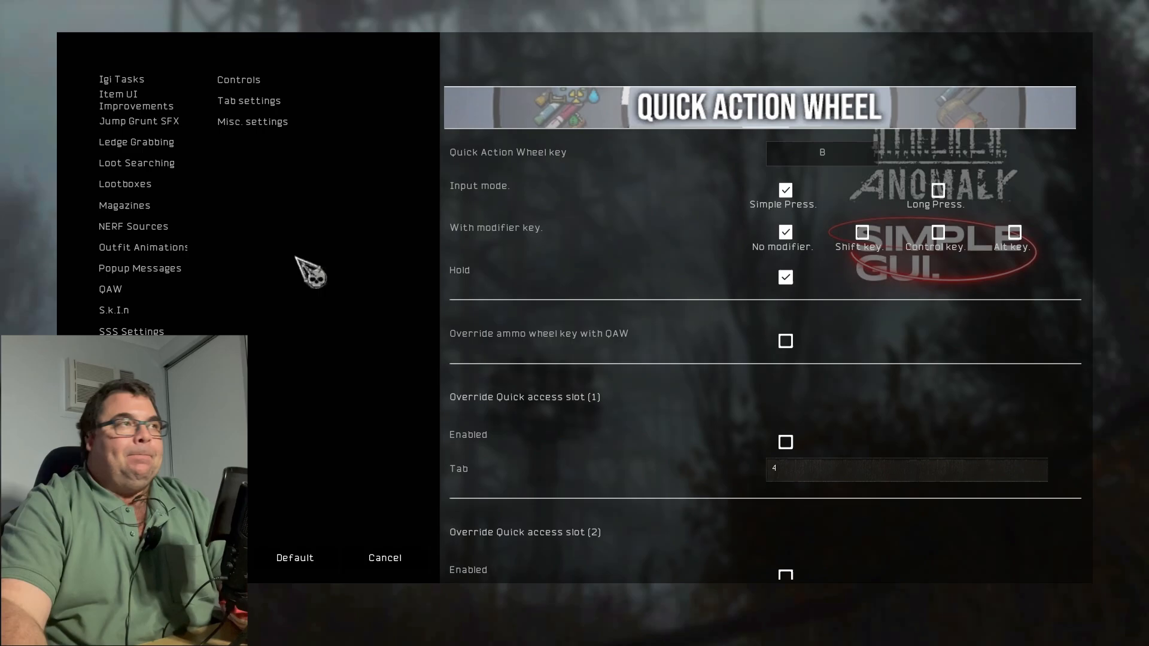
{"action": "mouse_move", "coordinate": [587, 392]}
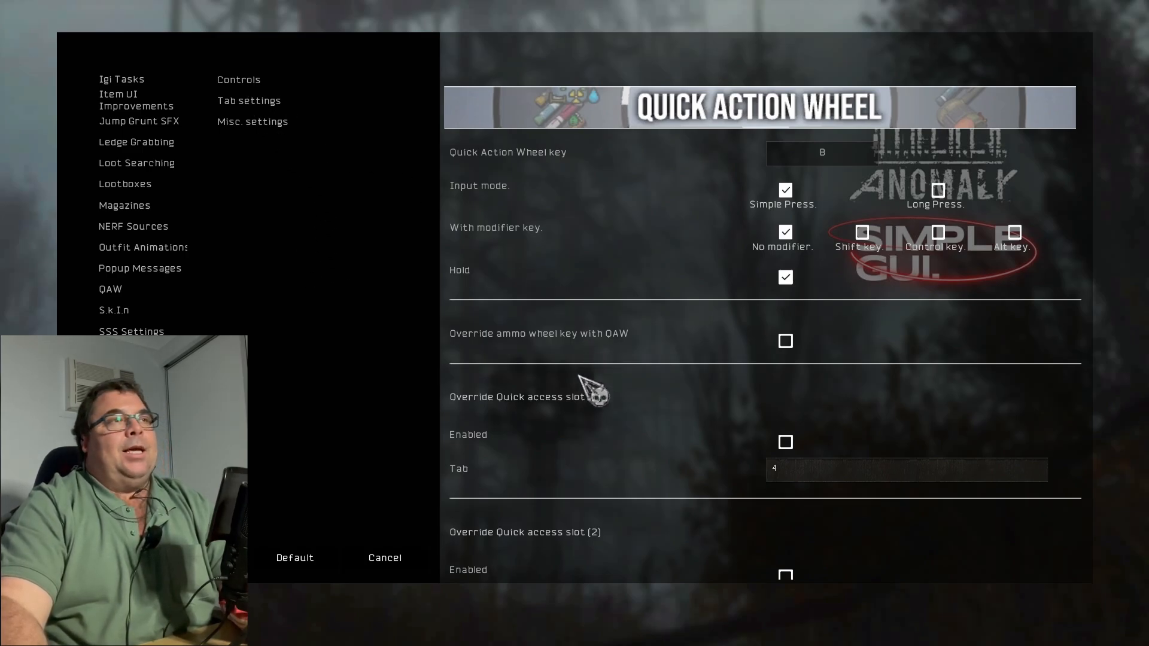
Toggle a Quick Action Wheel checkbox lower on the page on and back off
{"action": "scroll", "scroll_direction": "down", "scroll_amount": 3}
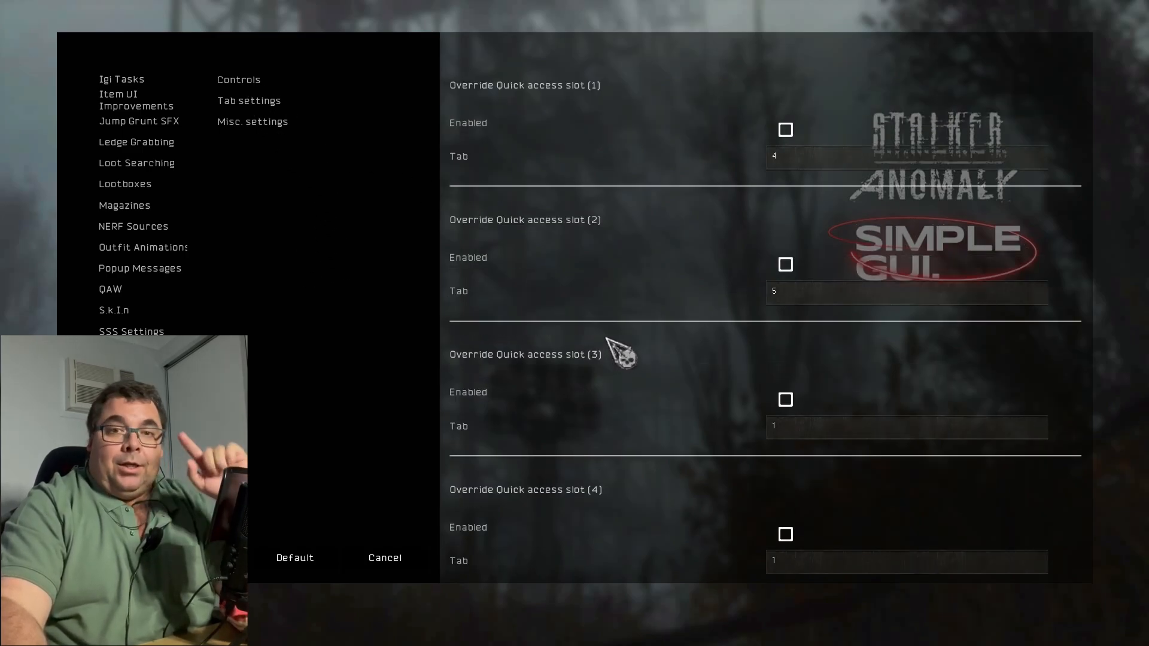
{"action": "mouse_move", "coordinate": [579, 106]}
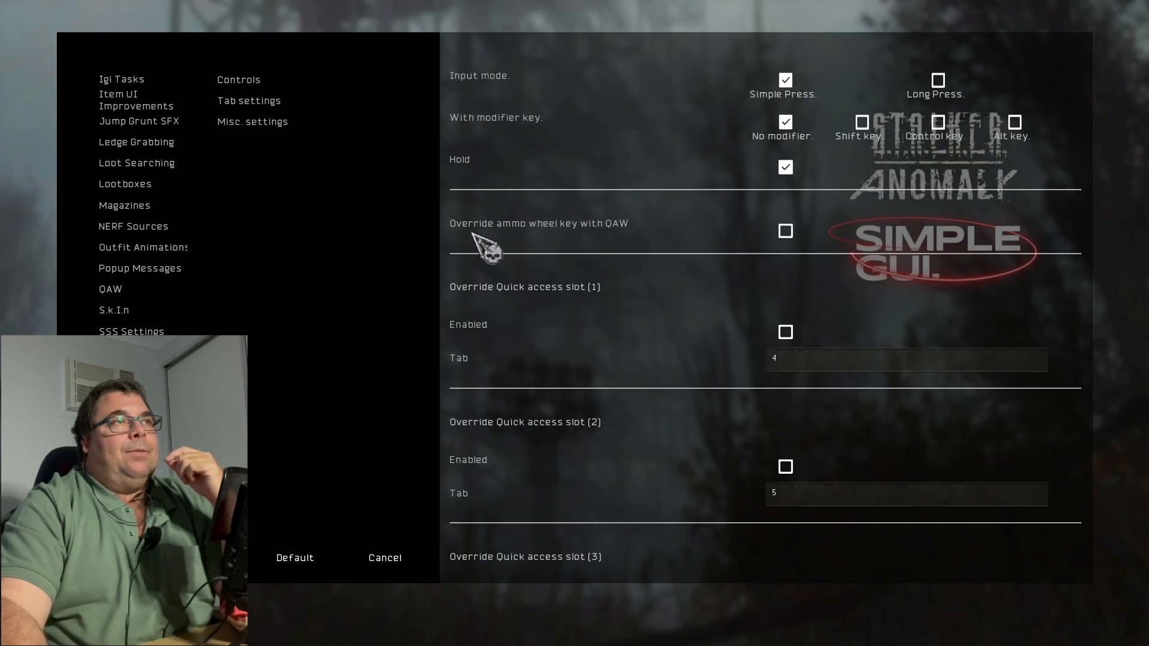
{"action": "mouse_move", "coordinate": [594, 312]}
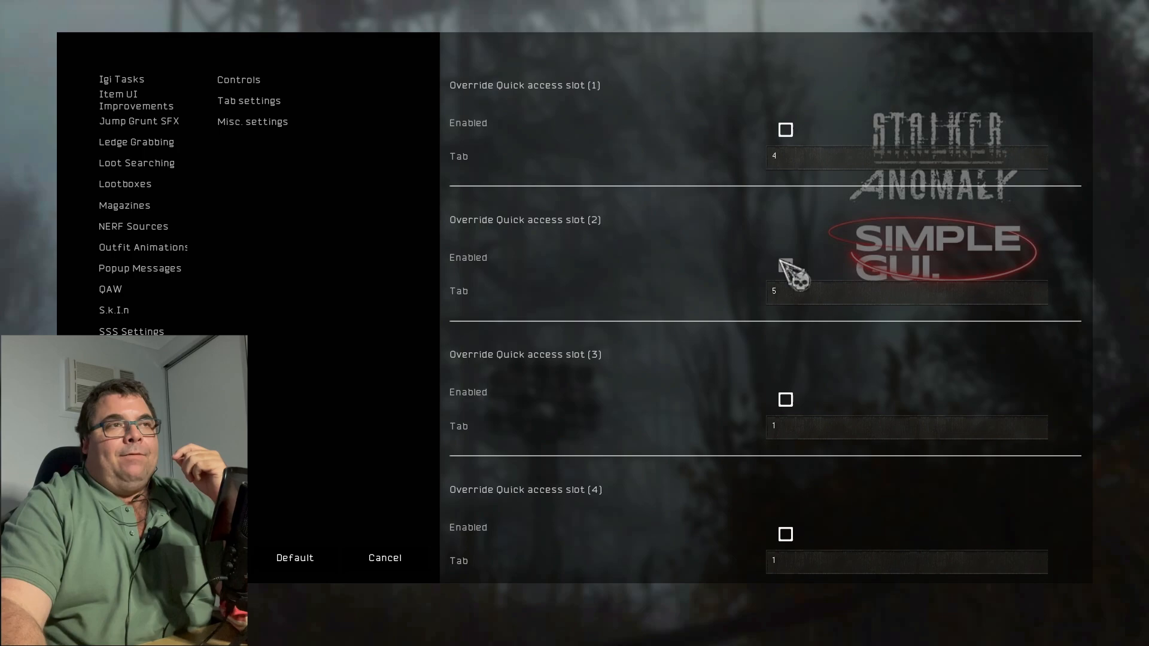
{"action": "left_click", "coordinate": [785, 534]}
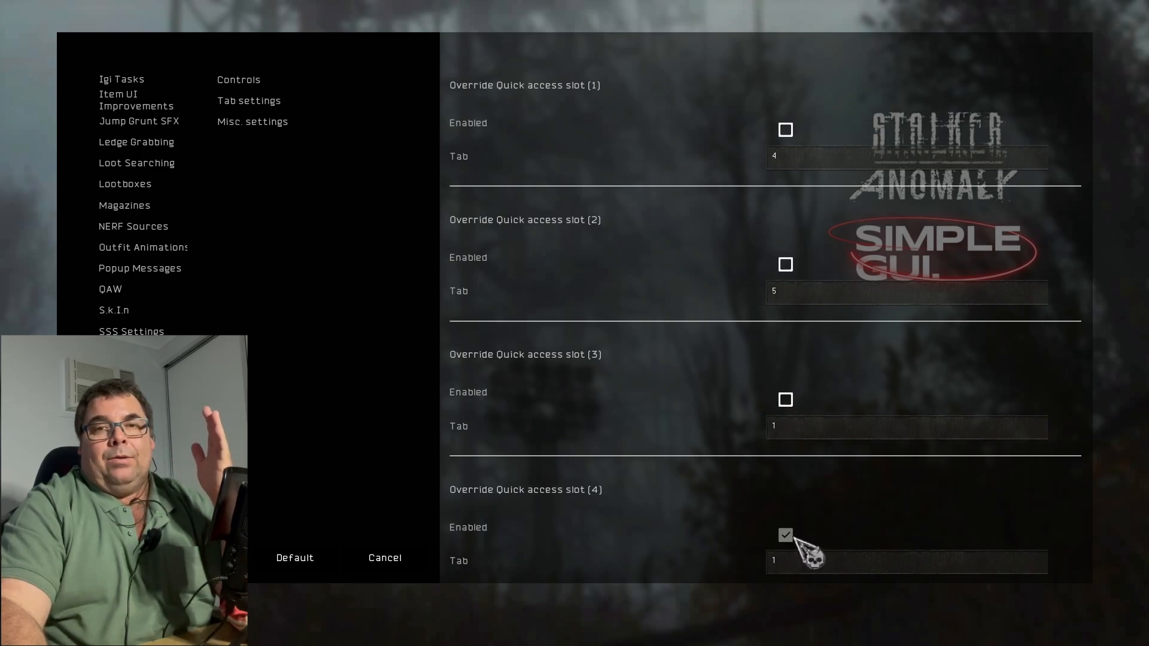
{"action": "left_click", "coordinate": [786, 535]}
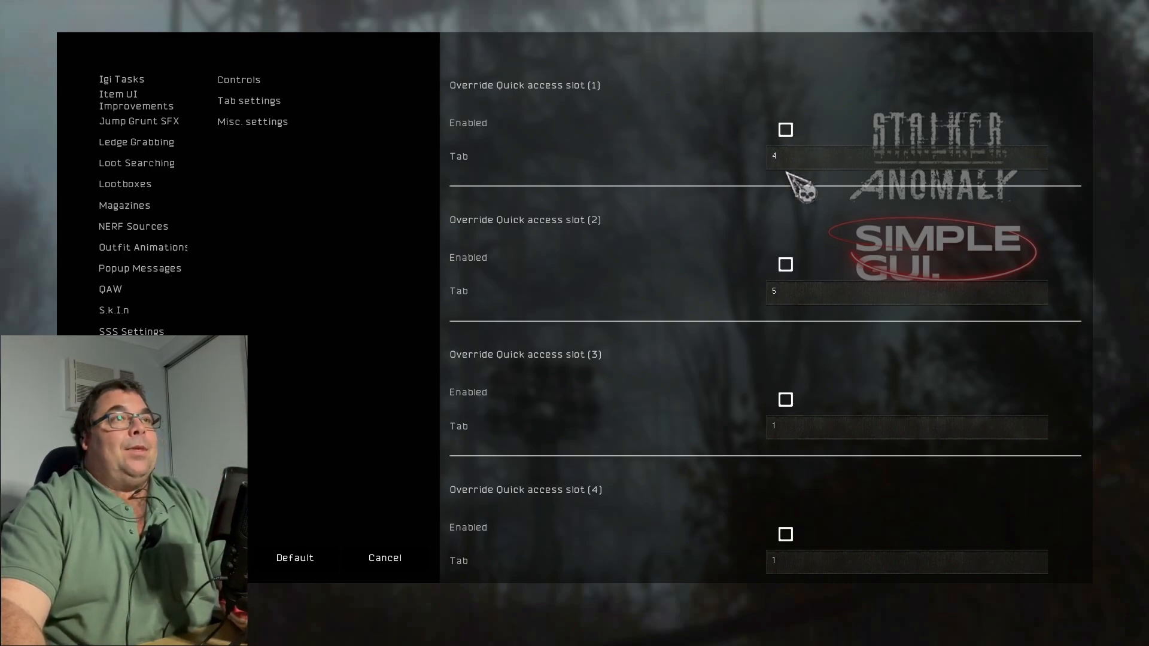
{"action": "mouse_move", "coordinate": [798, 534]}
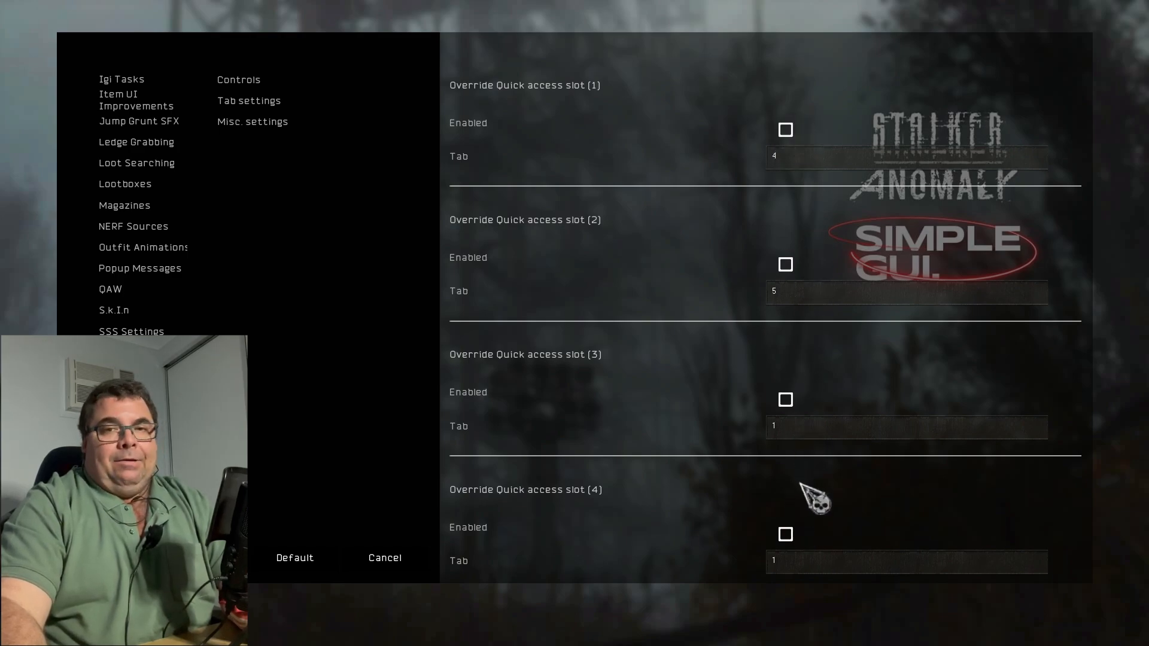
Toggle the quick access slot override checkboxes and Hold, leaving overrides off and Hold on
{"action": "left_click", "coordinate": [785, 129]}
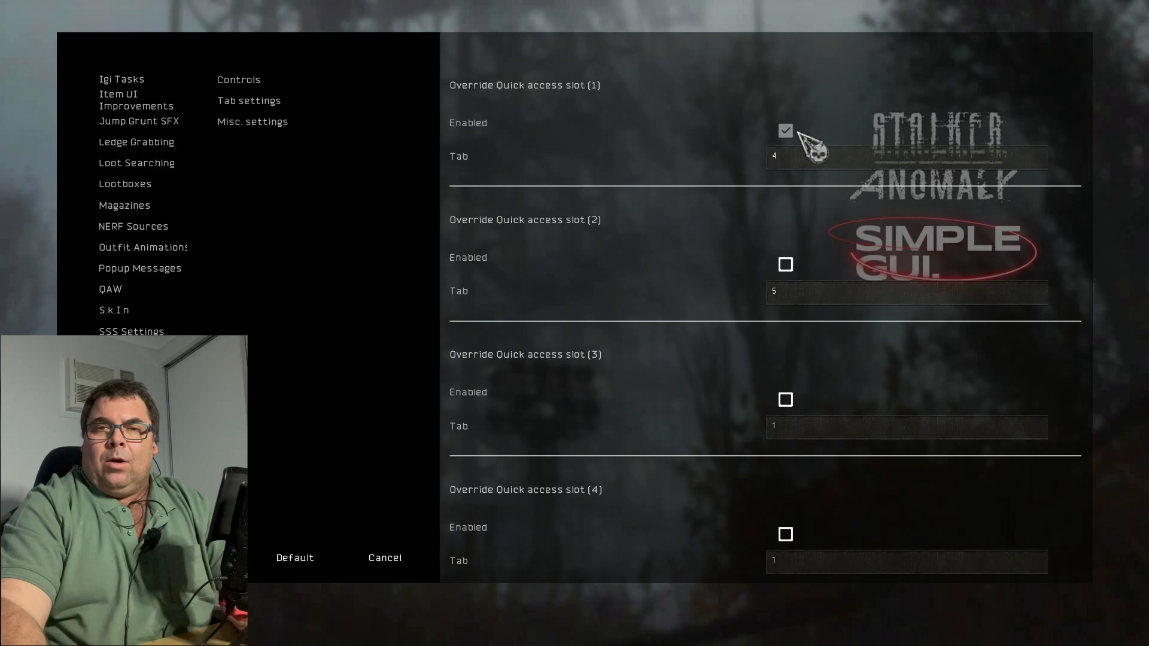
{"action": "left_click", "coordinate": [785, 264]}
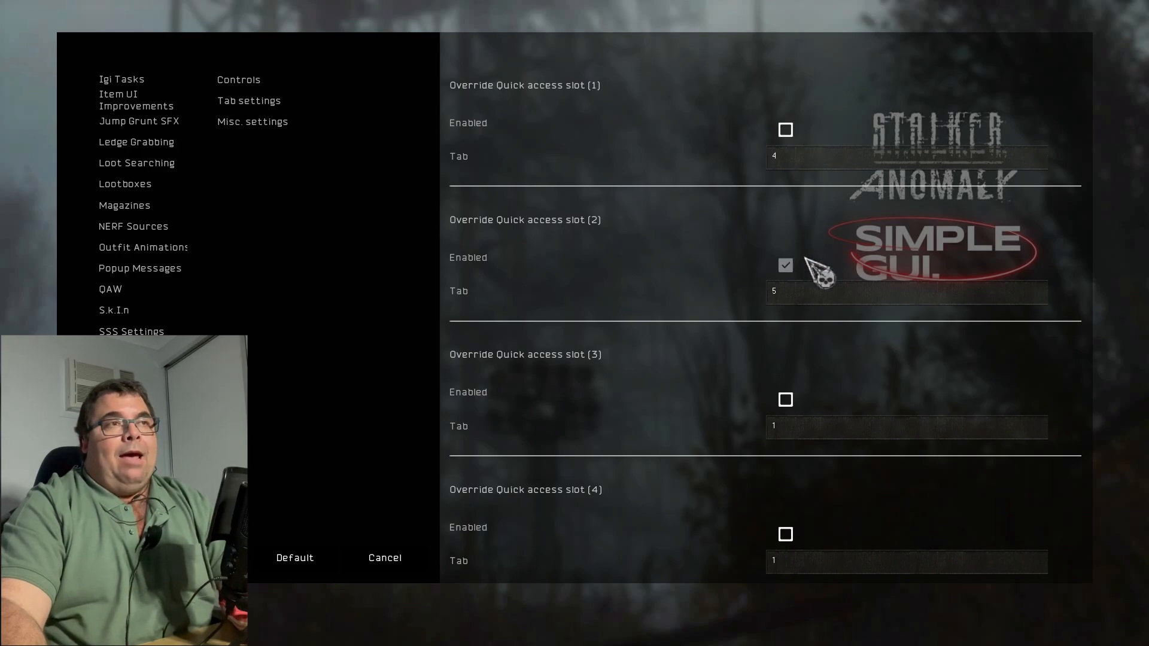
{"action": "left_click", "coordinate": [785, 400]}
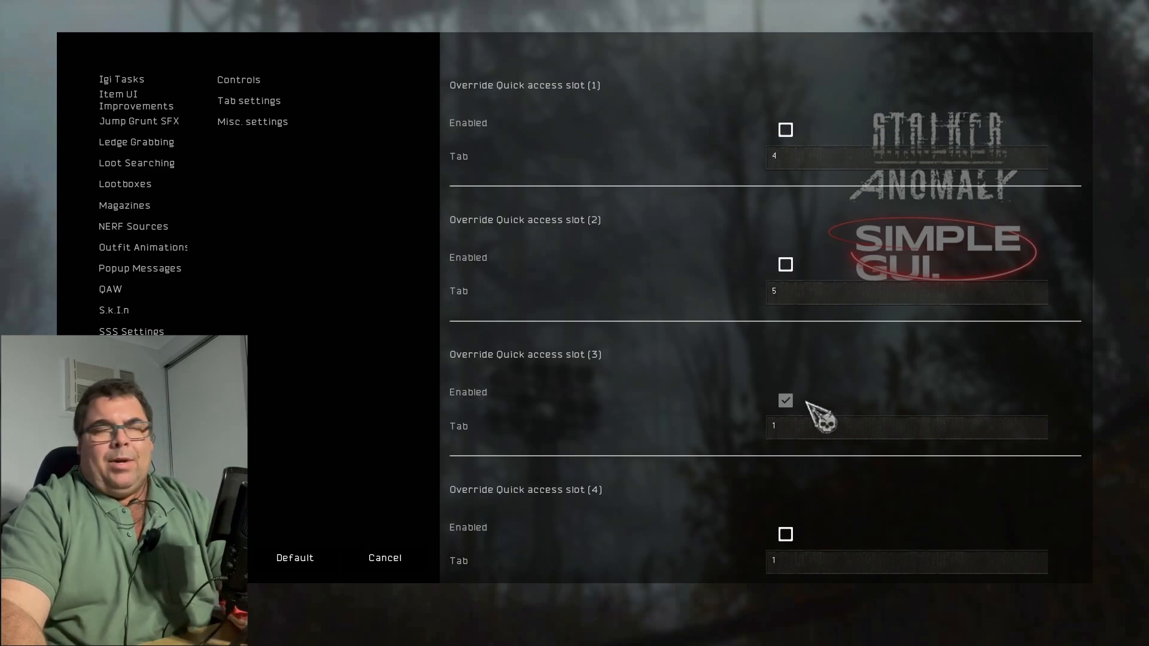
{"action": "left_click", "coordinate": [785, 129]}
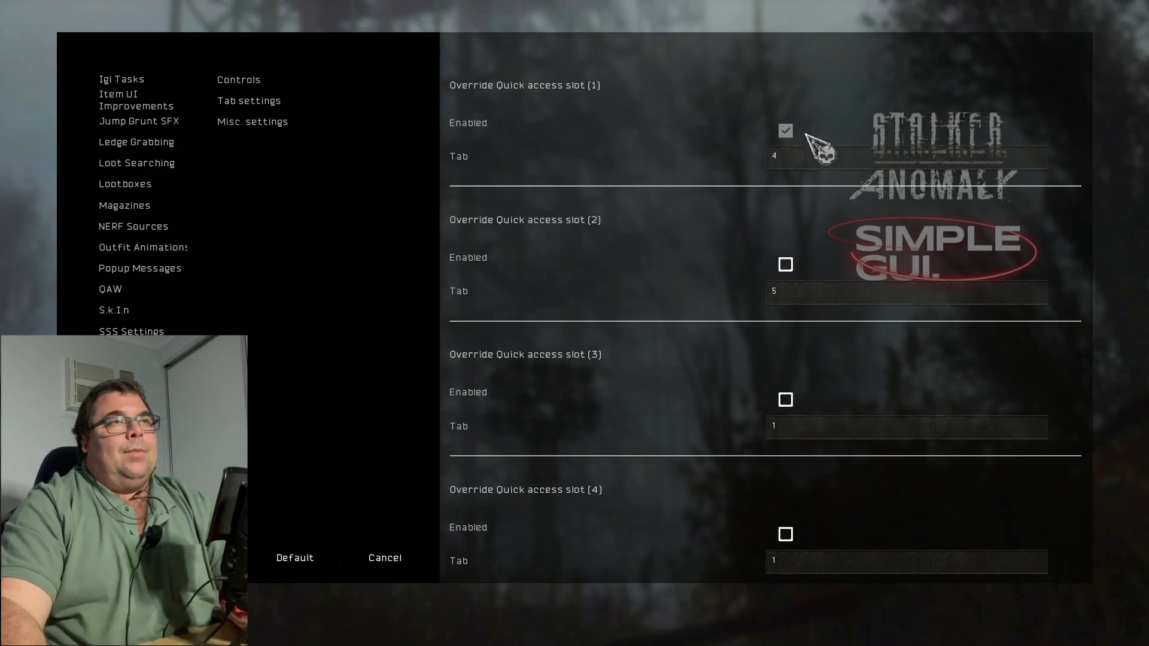
{"action": "left_click", "coordinate": [785, 129]}
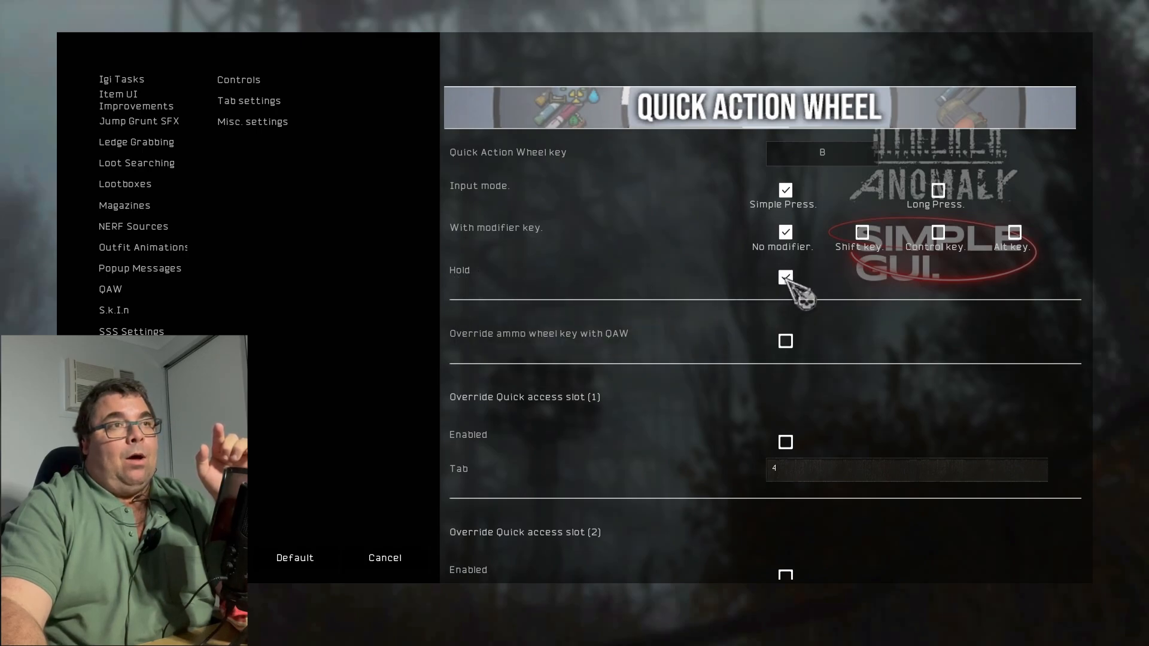
{"action": "left_click", "coordinate": [785, 277]}
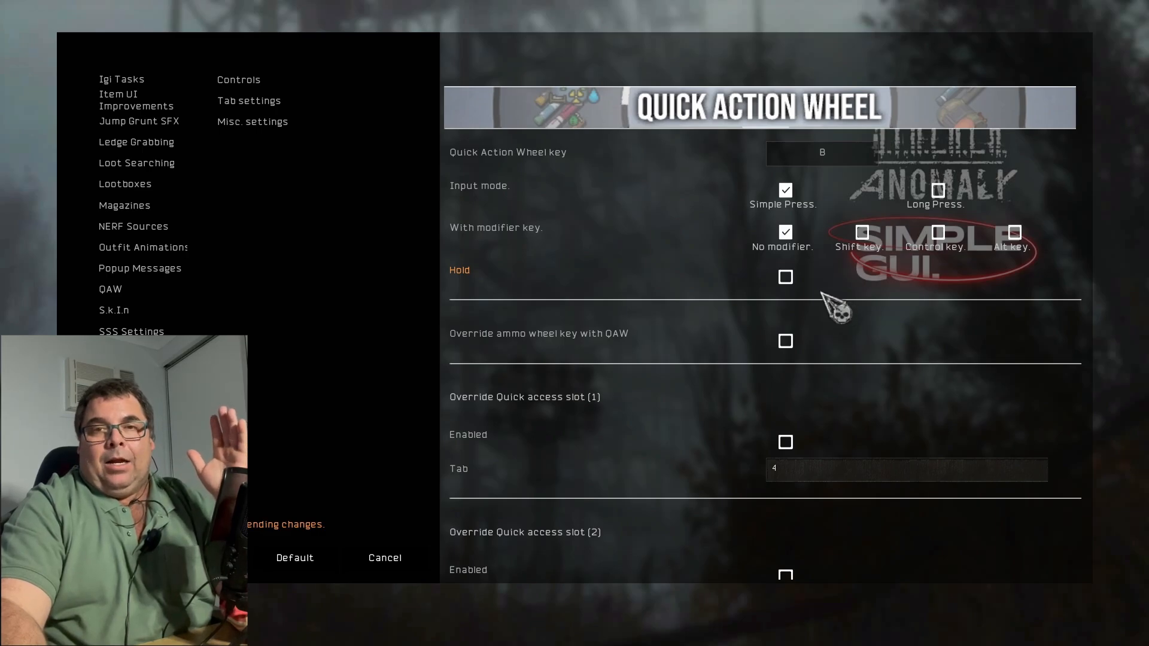
{"action": "mouse_move", "coordinate": [828, 301]}
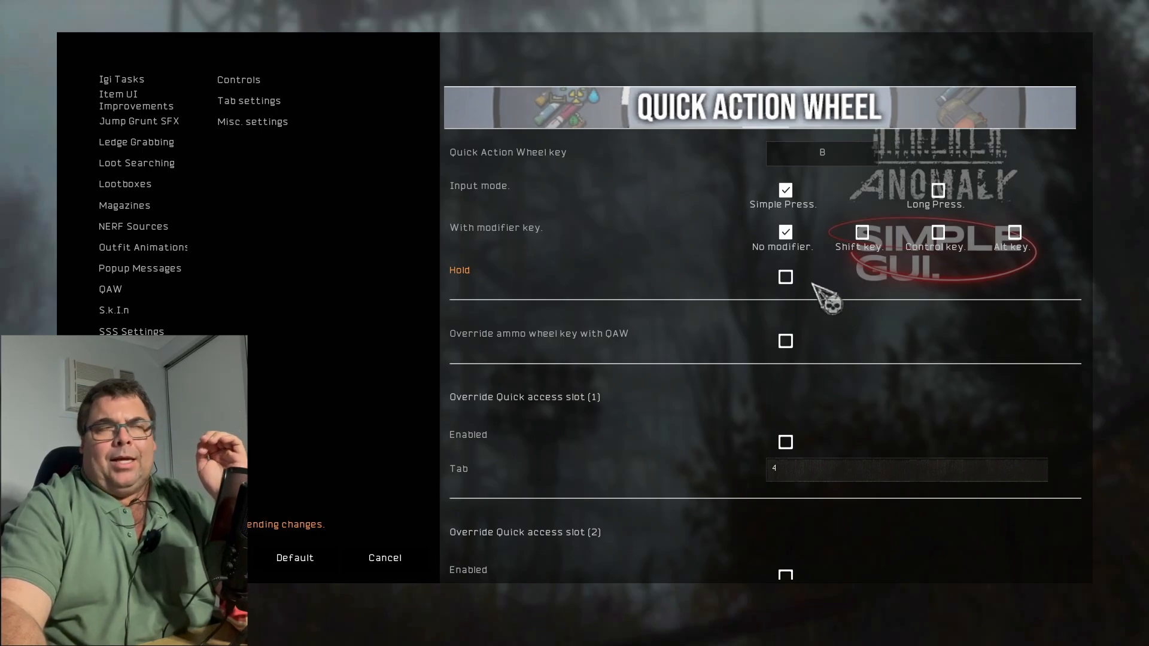
{"action": "left_click", "coordinate": [785, 277]}
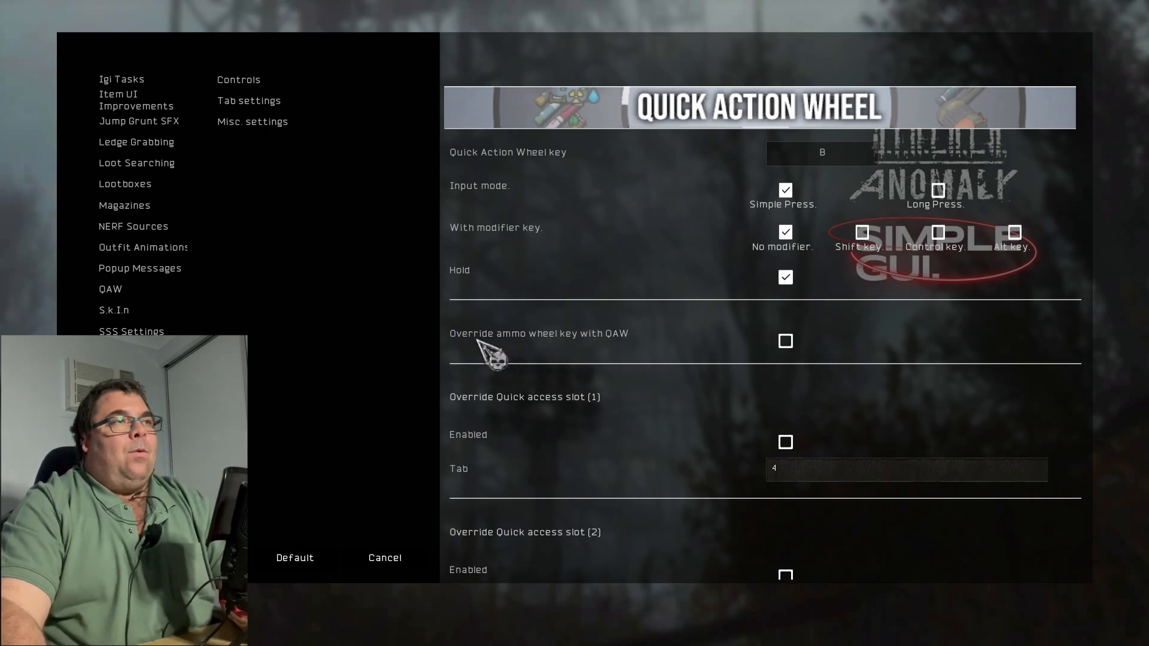
{"action": "mouse_move", "coordinate": [626, 355]}
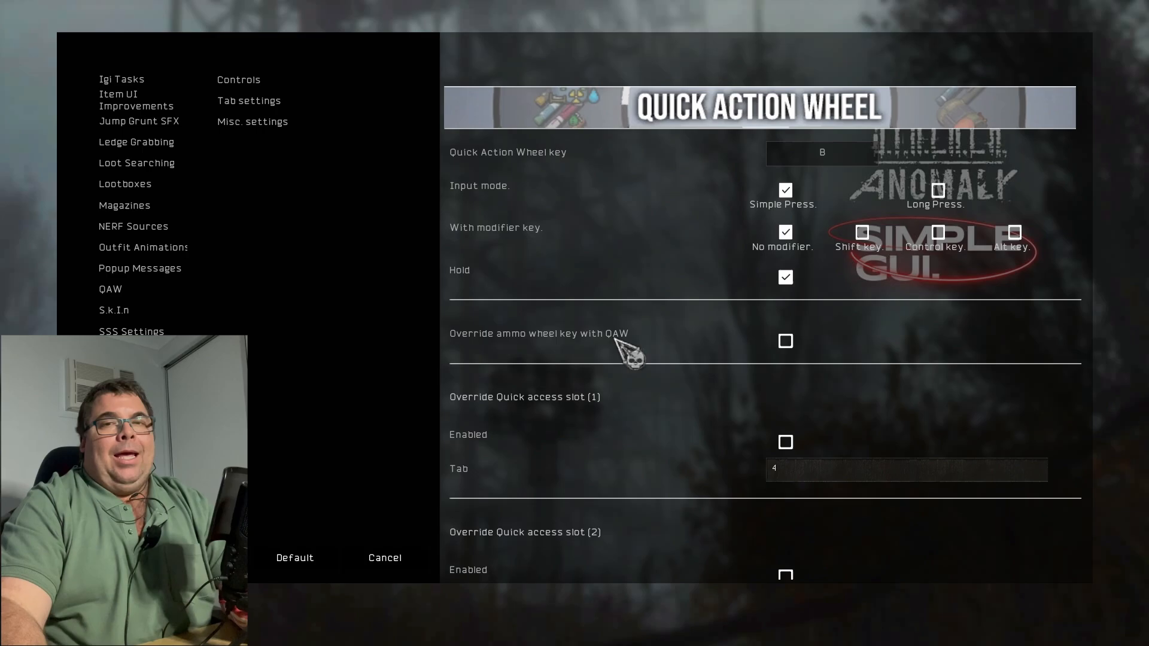
Switch Override ammo wheel key with QAW on and off a few times
{"action": "left_click", "coordinate": [785, 342]}
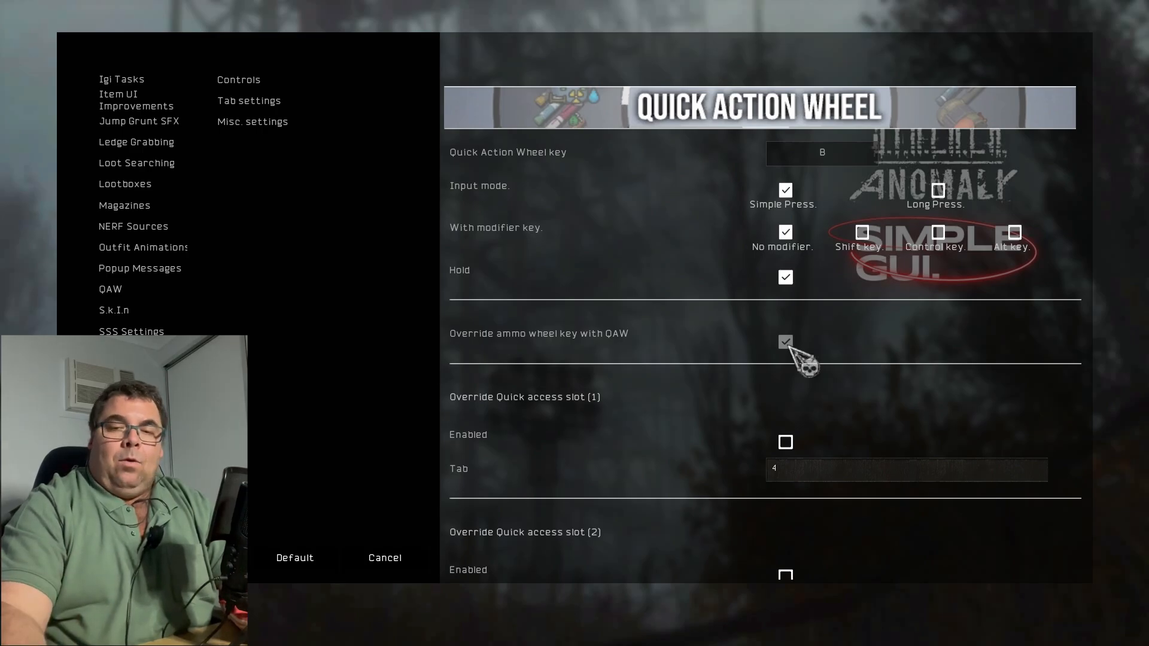
{"action": "left_click", "coordinate": [785, 342]}
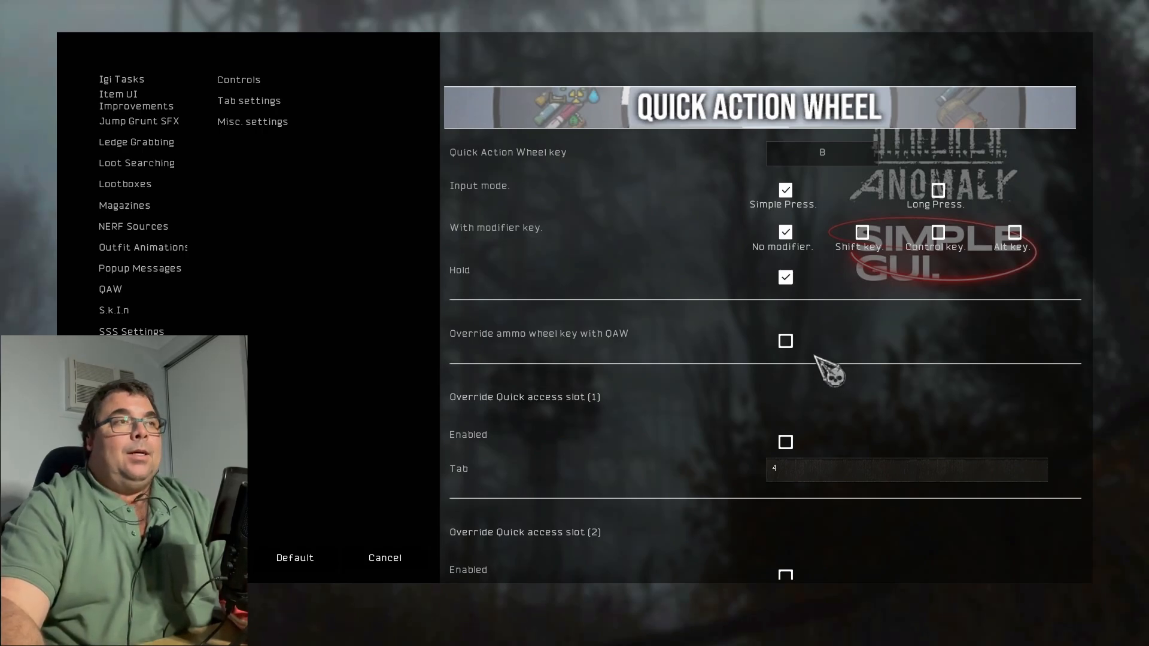
{"action": "left_click", "coordinate": [786, 341]}
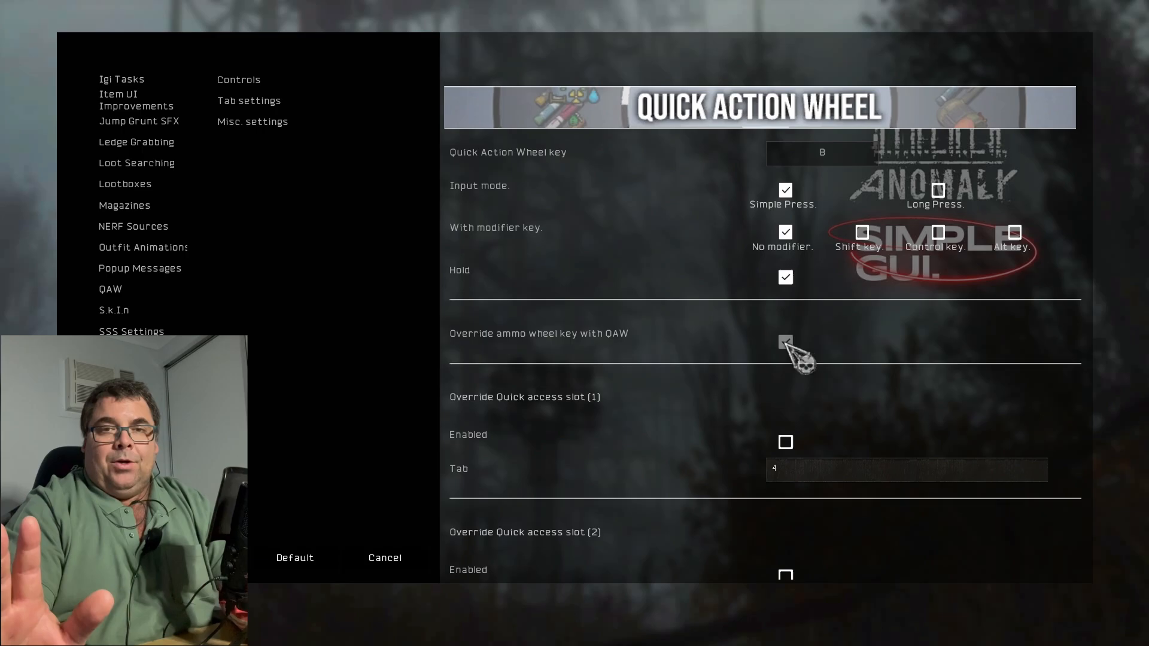
{"action": "scroll", "scroll_direction": "down", "scroll_amount": 3}
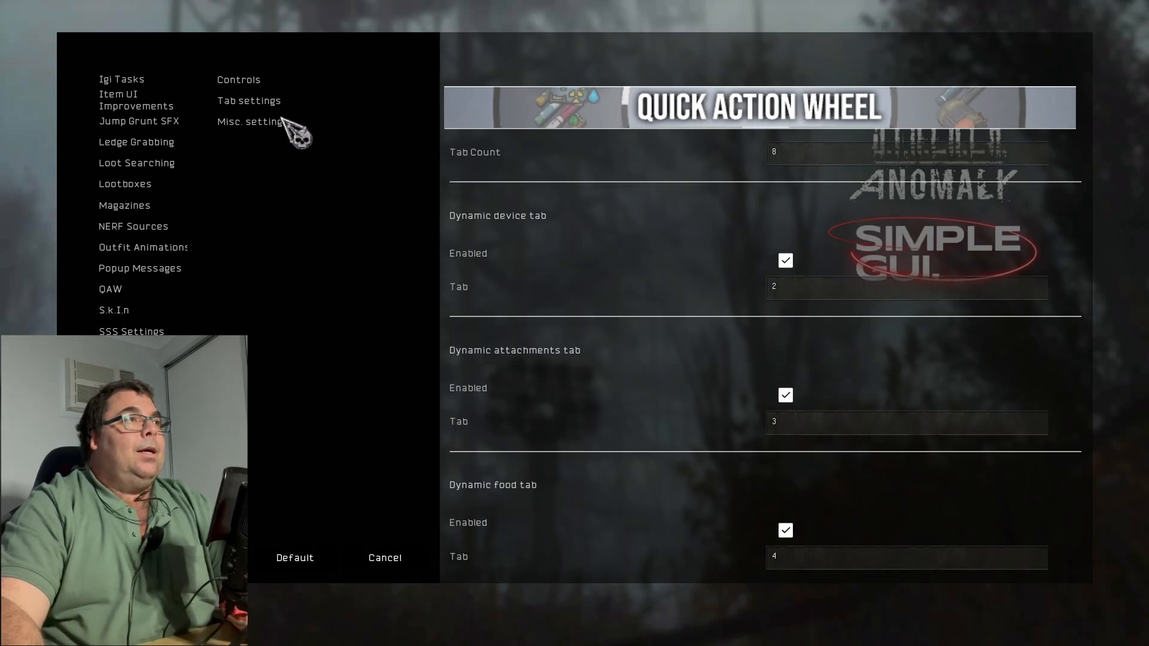
{"action": "mouse_move", "coordinate": [659, 284]}
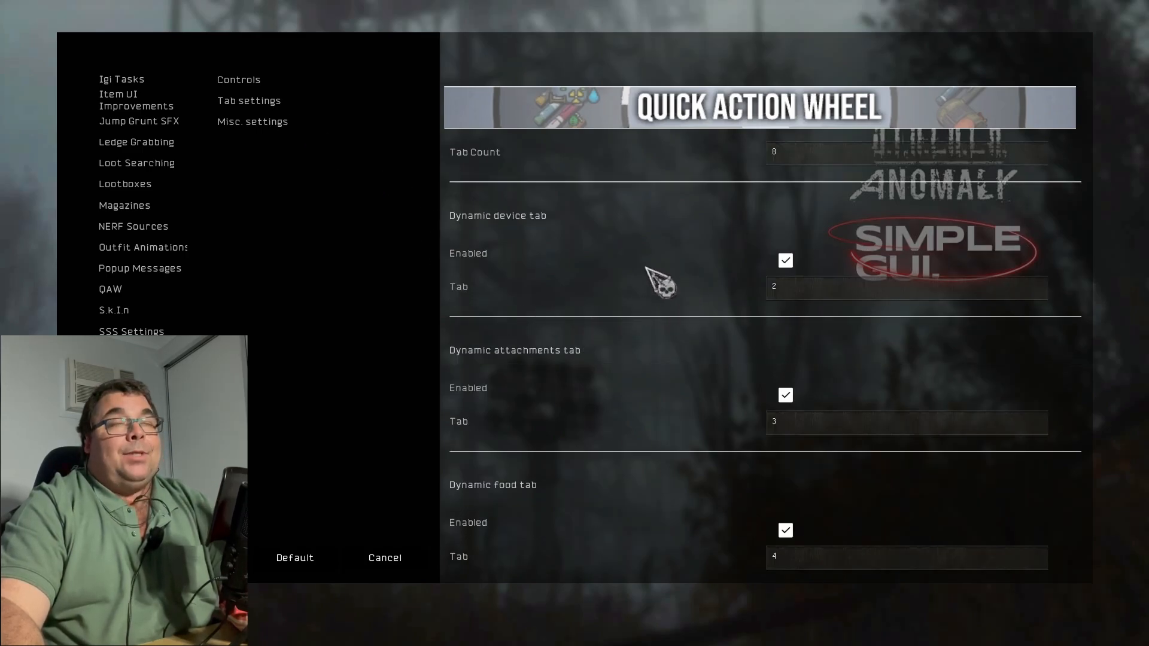
{"action": "mouse_move", "coordinate": [659, 385]}
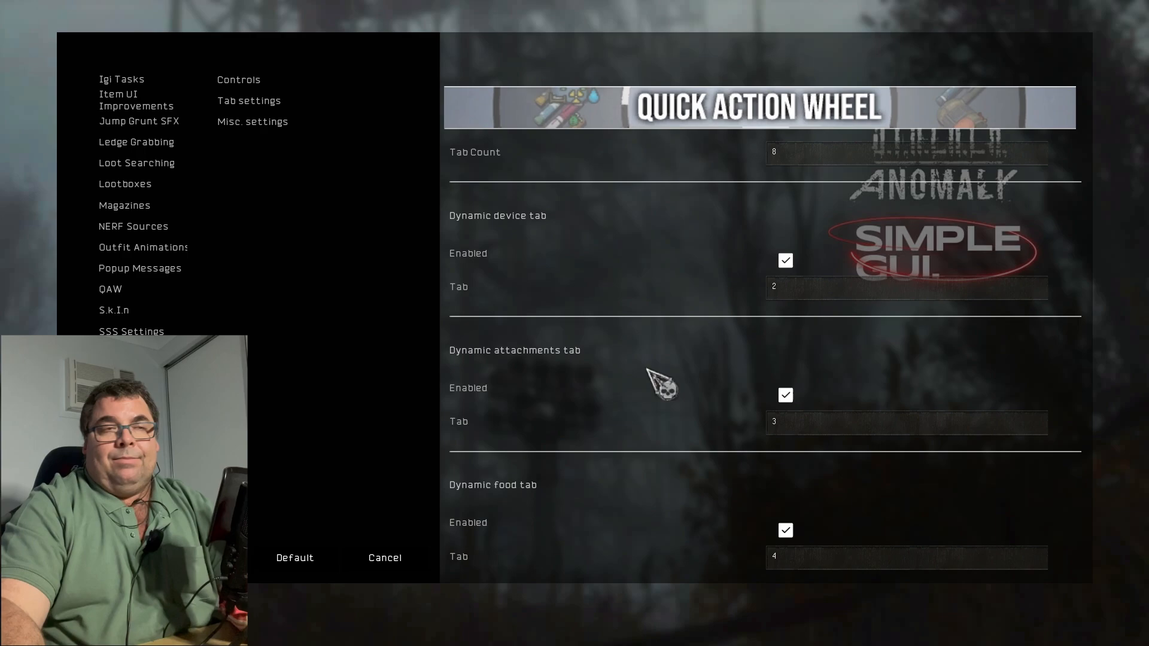
{"action": "mouse_move", "coordinate": [791, 187]}
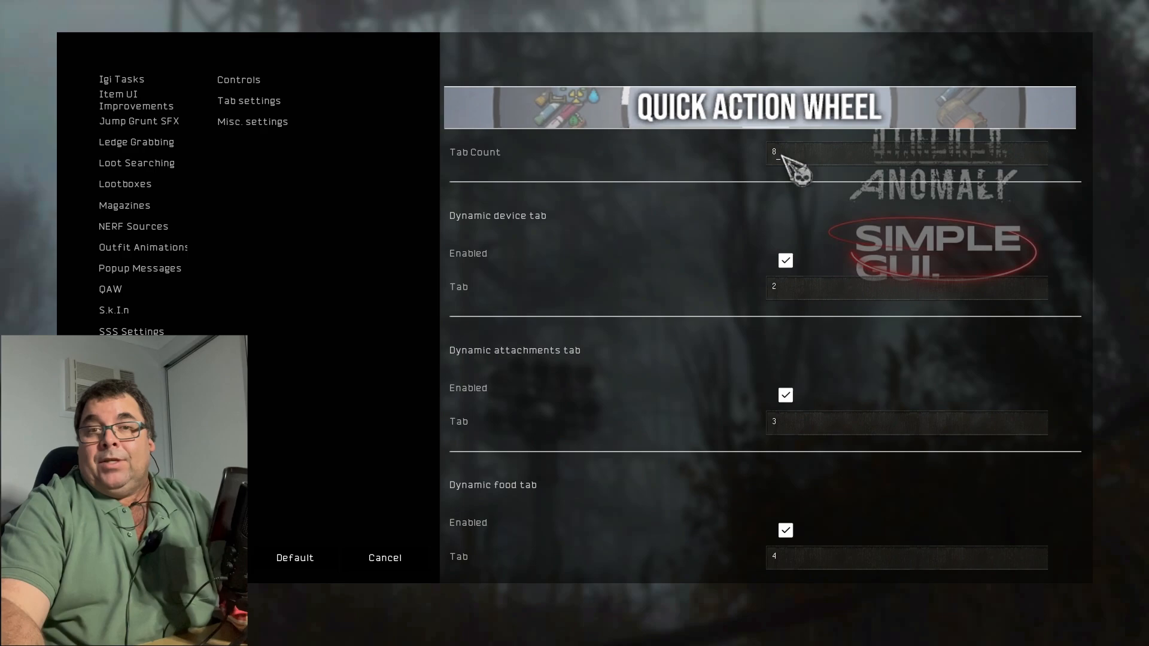
In Misc. settings, try Slow down time while open and Old Mags Redux Compatibility, leaving both off
{"action": "left_click", "coordinate": [252, 122]}
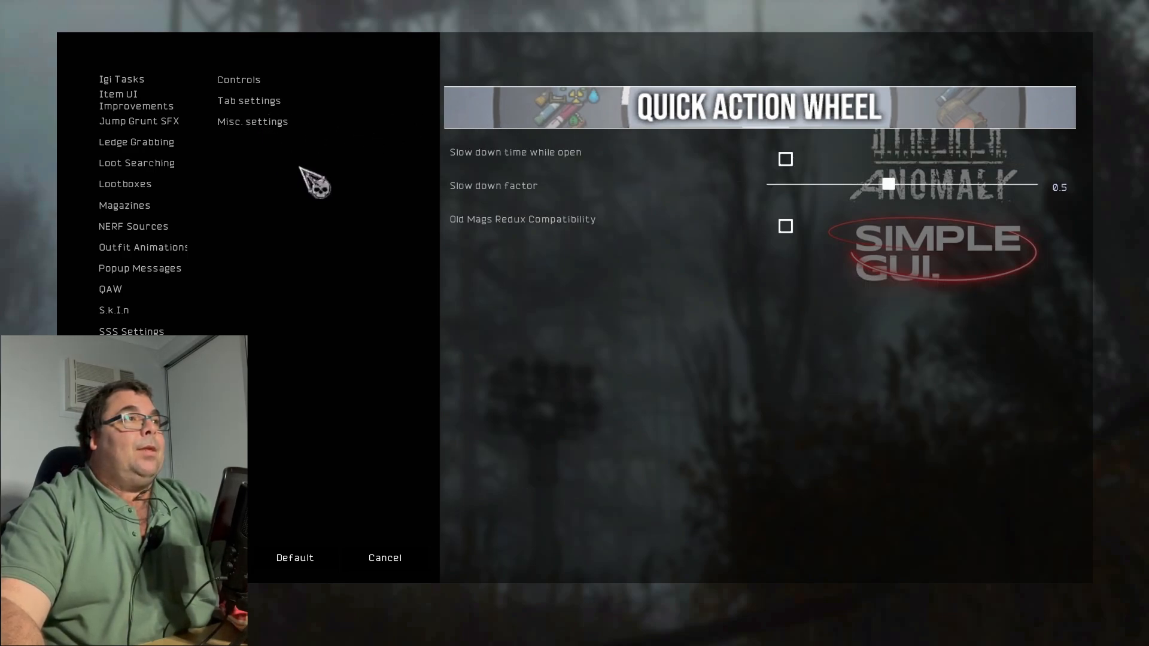
{"action": "mouse_move", "coordinate": [693, 189]}
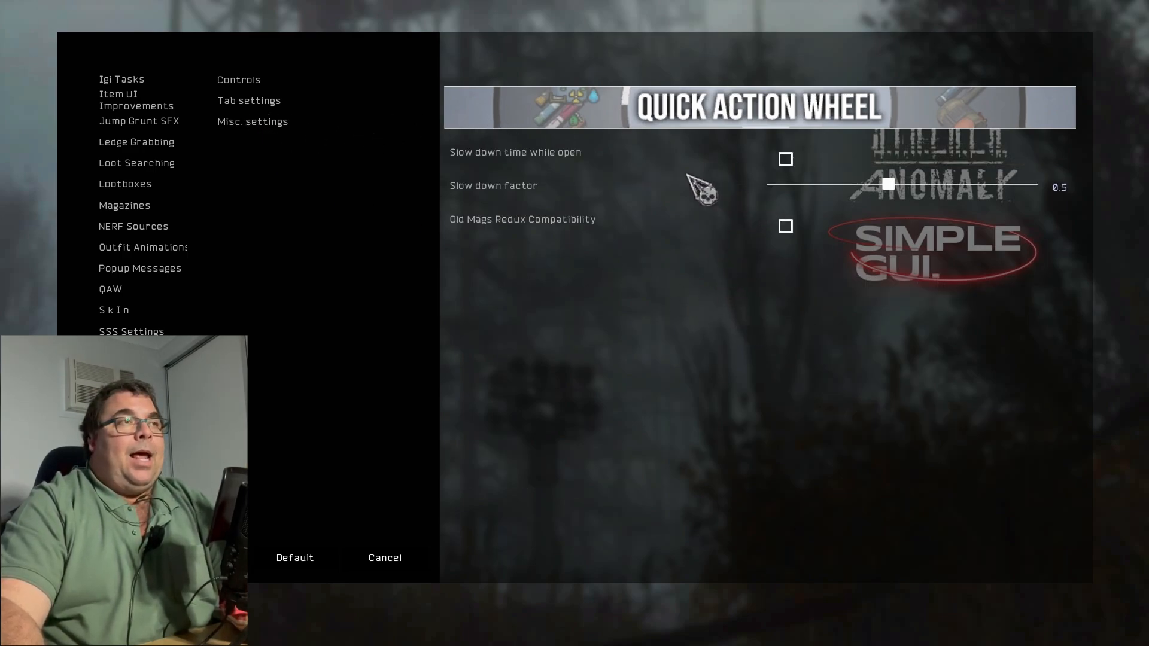
{"action": "mouse_move", "coordinate": [597, 169]}
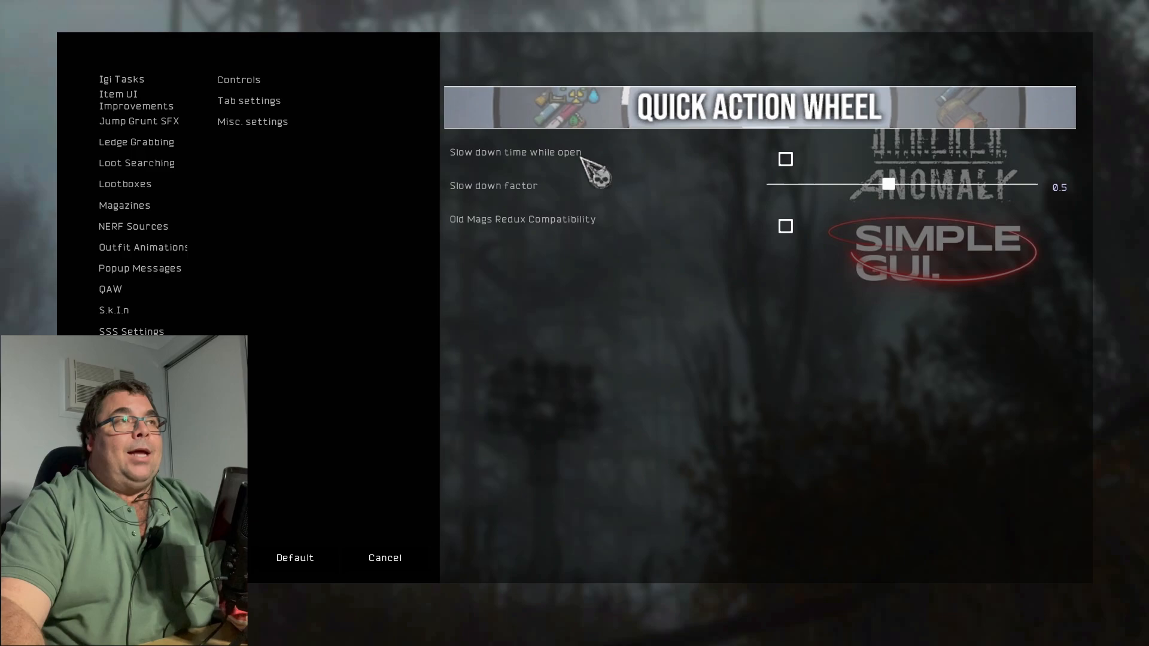
{"action": "left_click", "coordinate": [785, 159]}
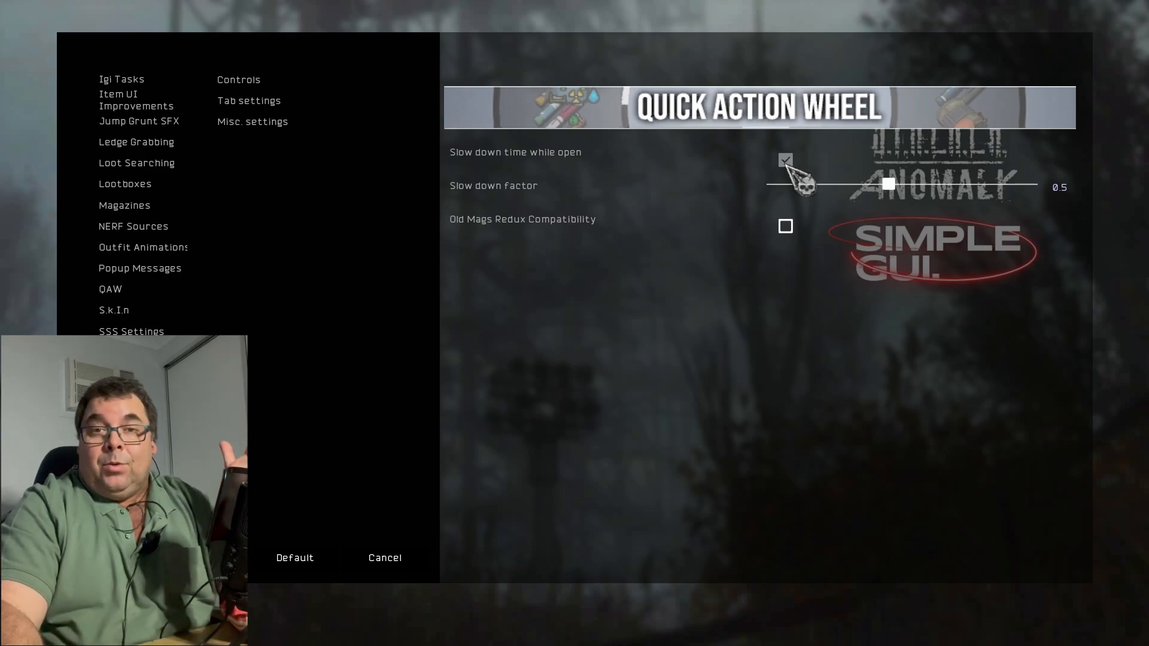
{"action": "left_click", "coordinate": [785, 160]}
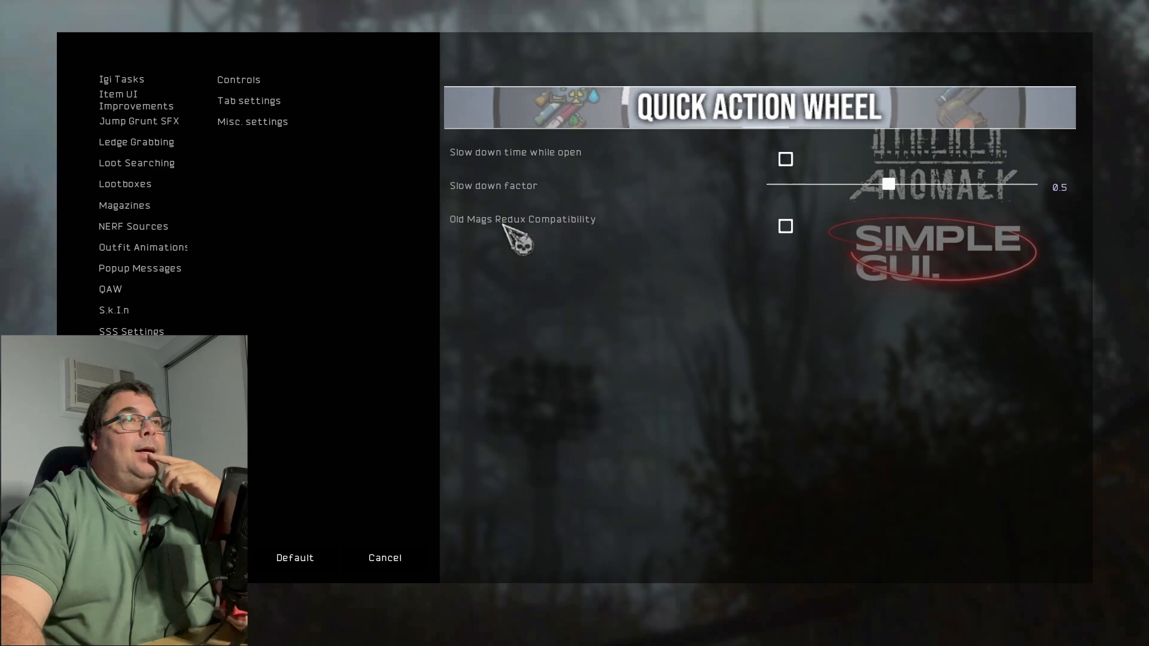
{"action": "mouse_move", "coordinate": [538, 242]}
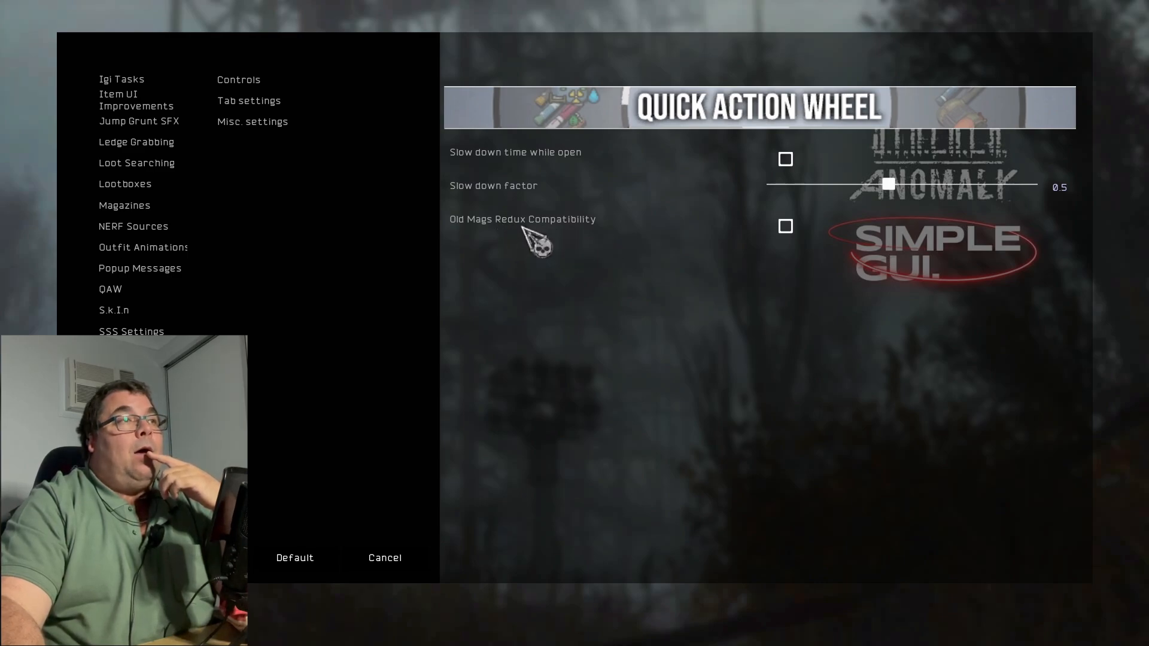
{"action": "left_click", "coordinate": [786, 226]}
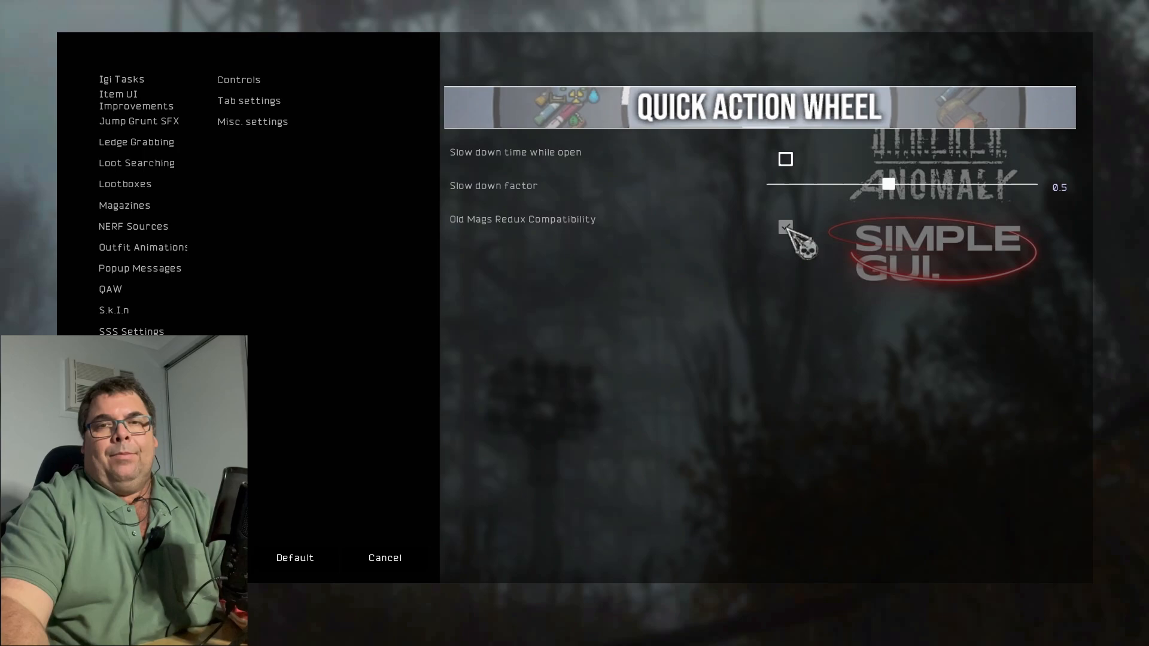
{"action": "left_click", "coordinate": [785, 227]}
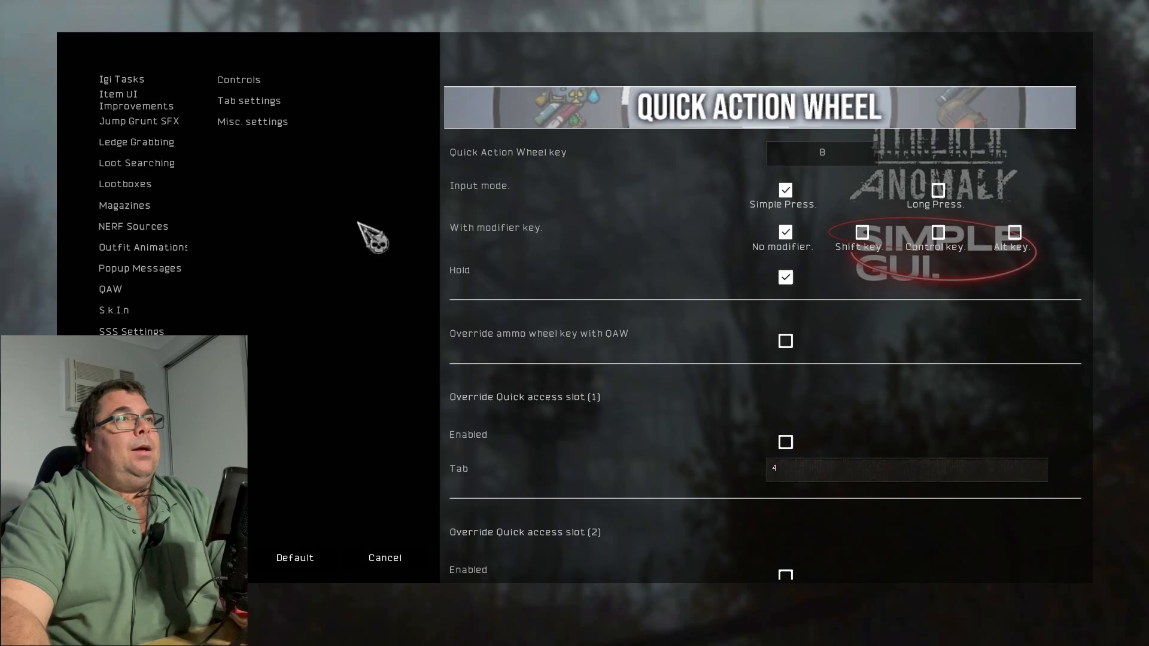
{"action": "mouse_move", "coordinate": [784, 514]}
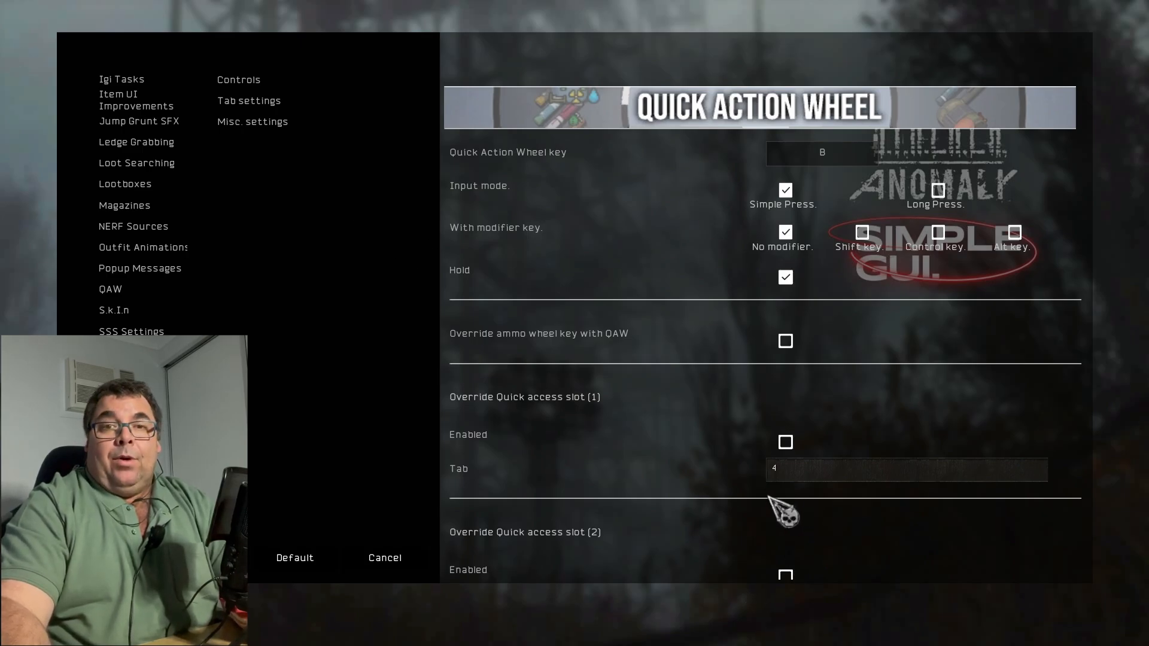